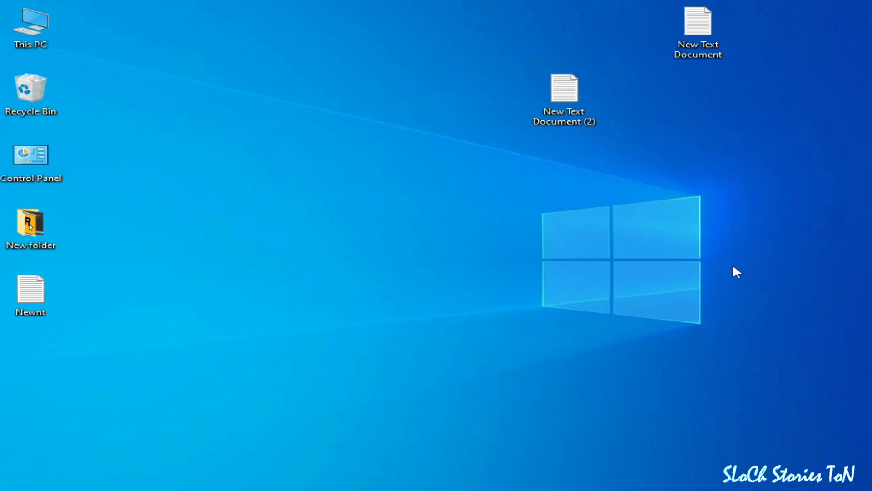
# Step: Search for 'powershell' and launch Windows PowerShell as administrator
pyautogui.doubleClick(565, 88)
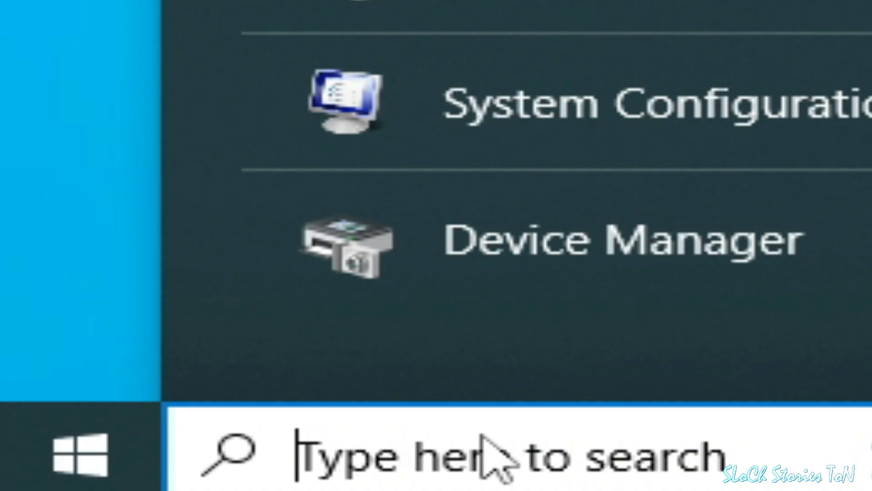
pyautogui.write('powershell')
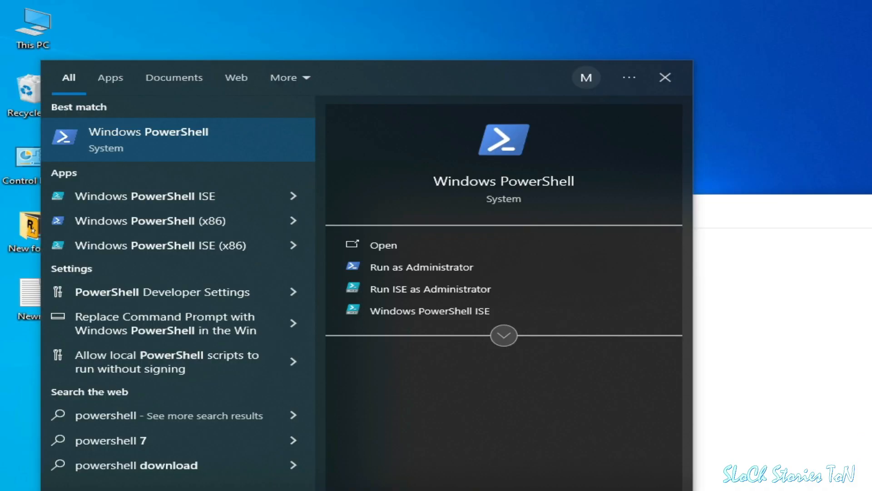
pyautogui.rightClick(137, 139)
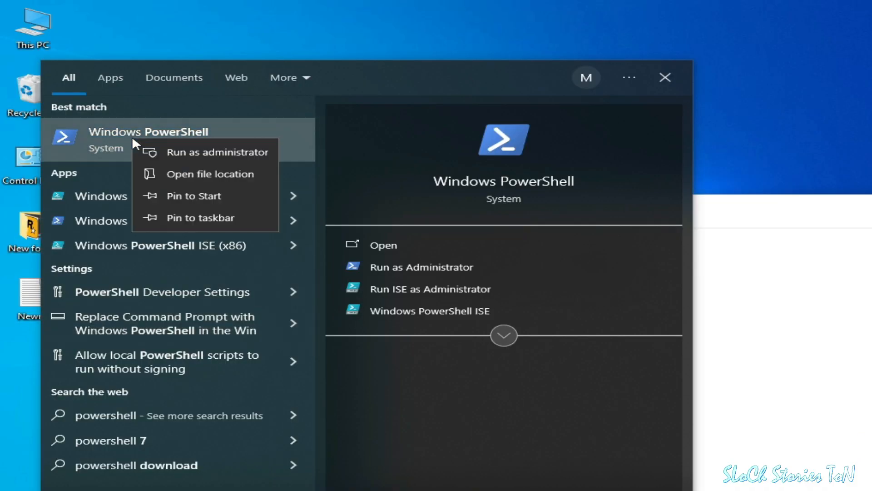
pyautogui.moveTo(196, 159)
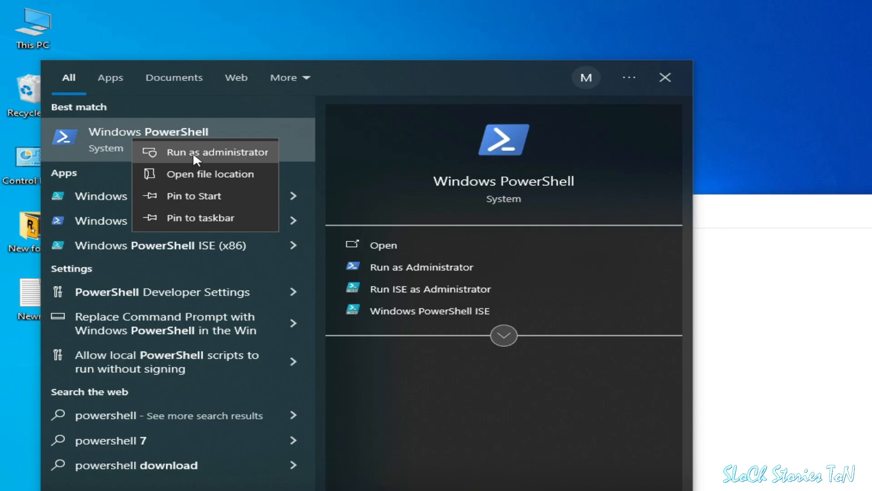
pyautogui.click(218, 152)
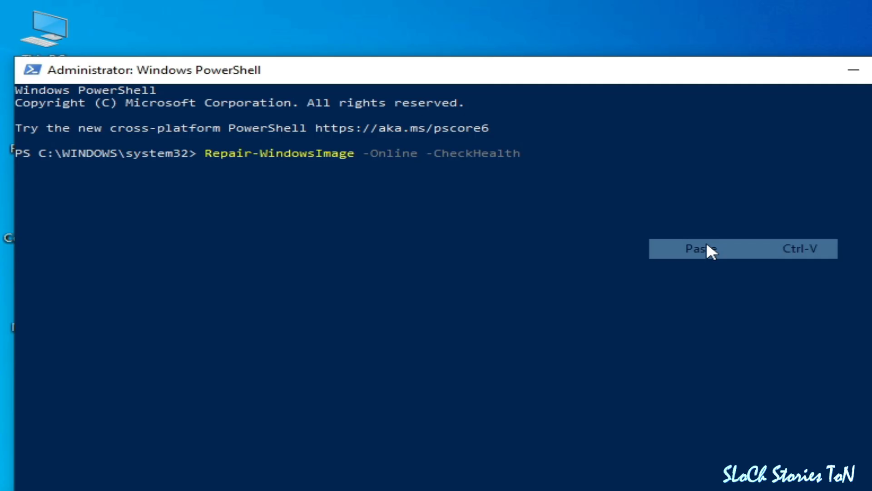
# Step: Run Repair-WindowsImage -Online -CheckHealth, then copy the ScanHealth command from the notes
pyautogui.click(699, 248)
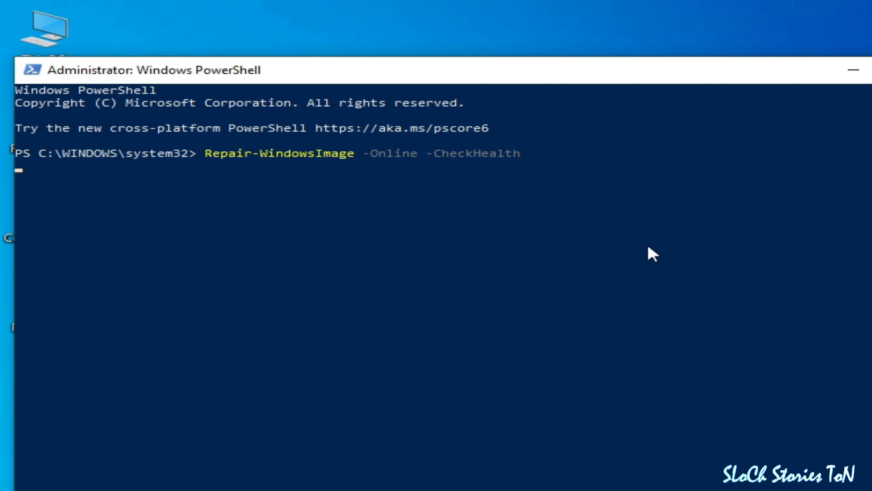
pyautogui.press('Enter')
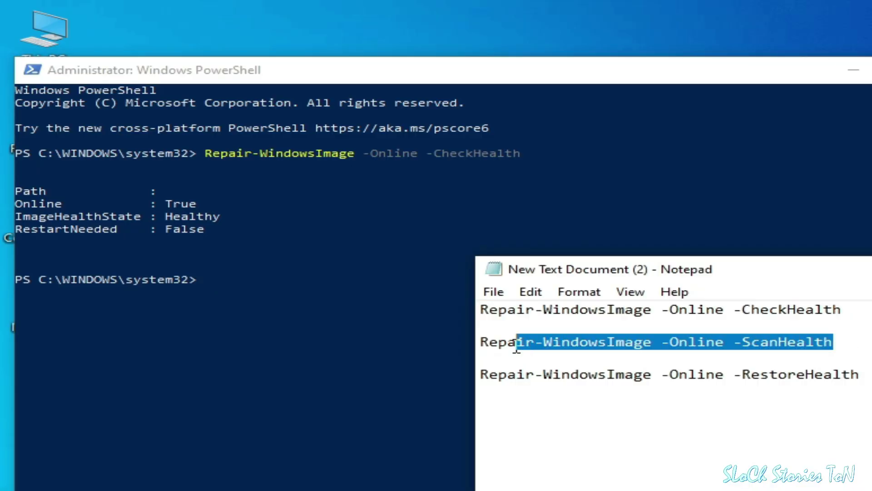
pyautogui.rightClick(520, 341)
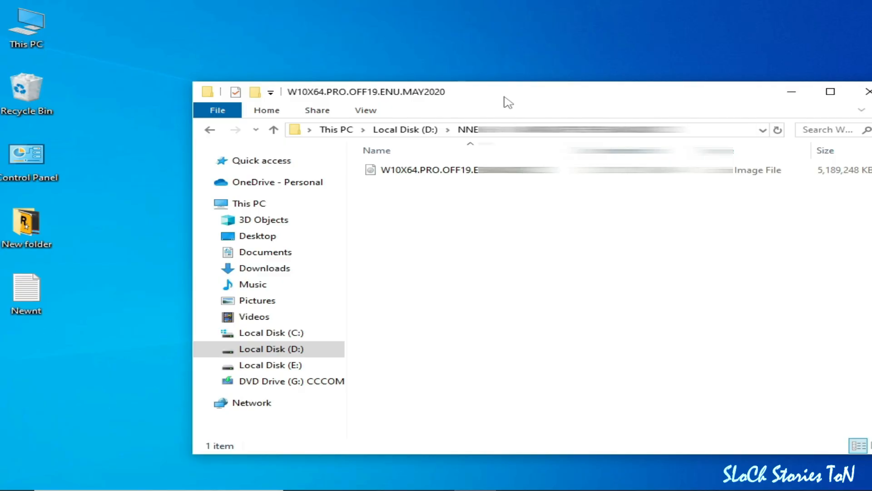
pyautogui.moveTo(398, 210)
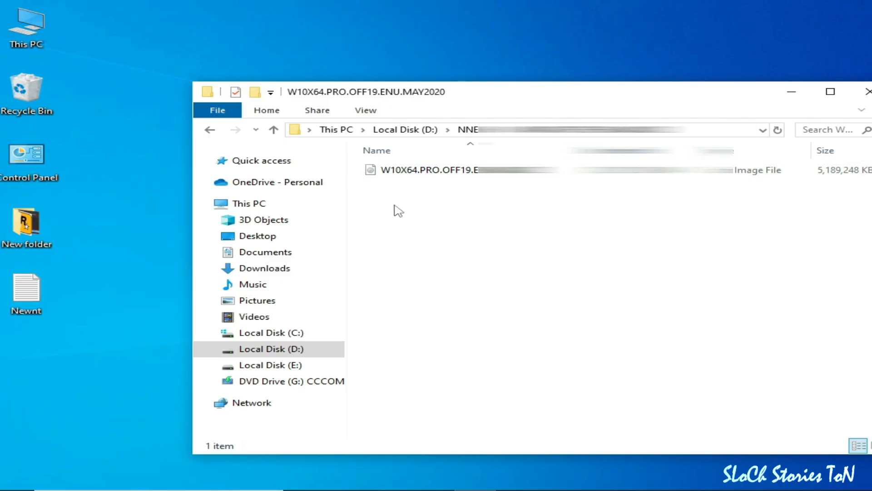
pyautogui.moveTo(456, 186)
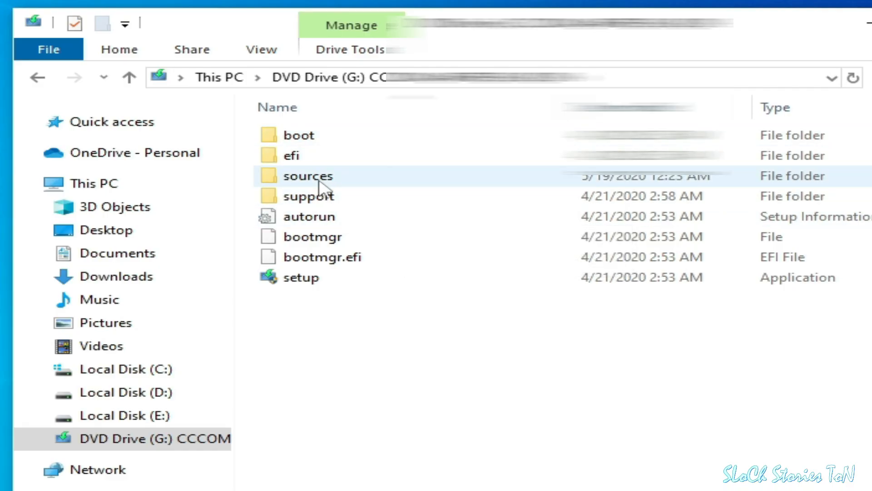
# Step: Open G:\sources on the DVD drive, copy its path, and create a new desktop text document
pyautogui.doubleClick(308, 177)
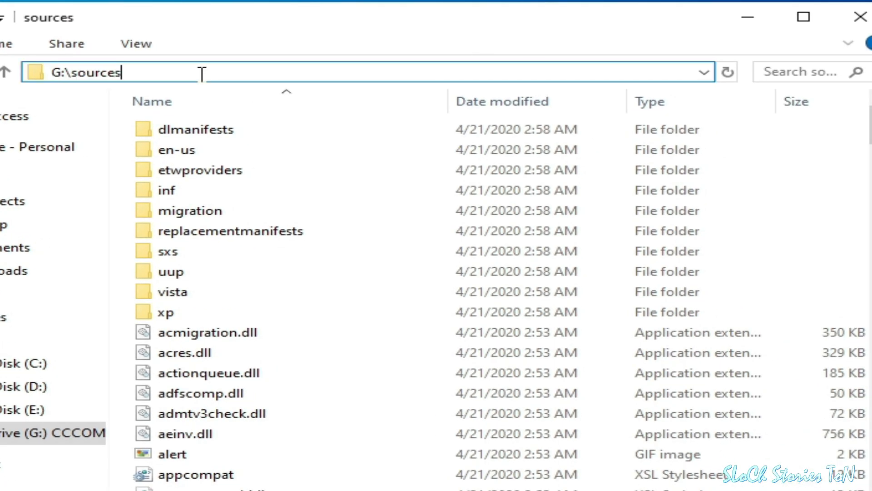
pyautogui.rightClick(91, 73)
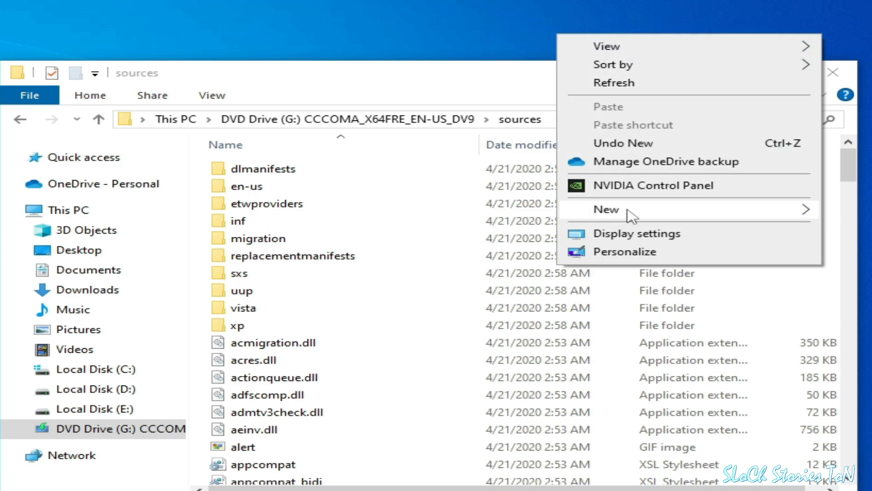
pyautogui.click(606, 210)
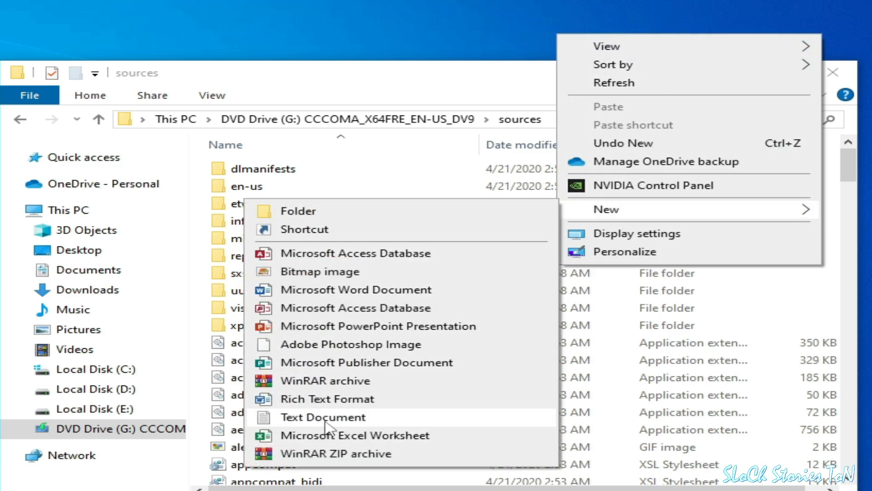
pyautogui.click(323, 417)
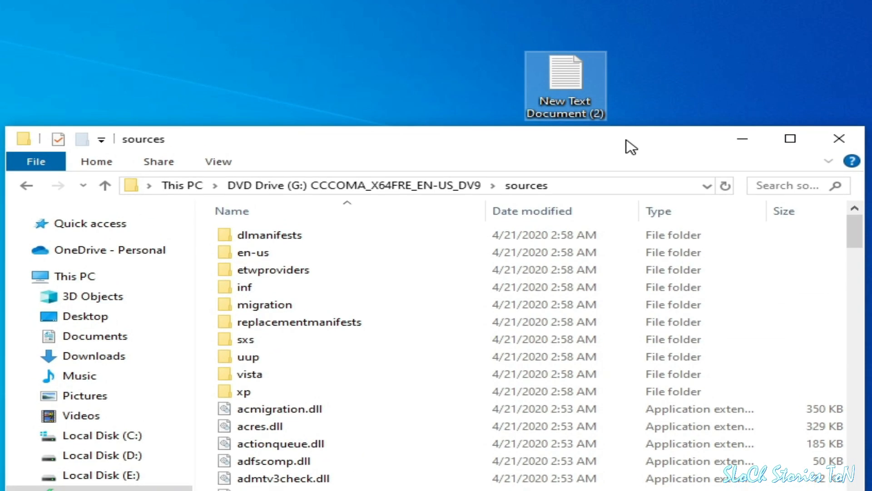
# Step: Open New Text Document (2) in Notepad and enter G:\sources
pyautogui.doubleClick(566, 75)
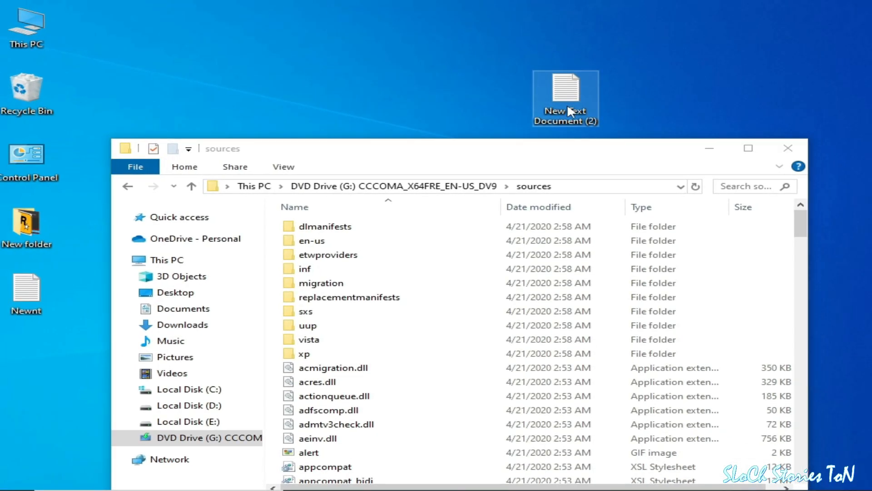
pyautogui.doubleClick(565, 89)
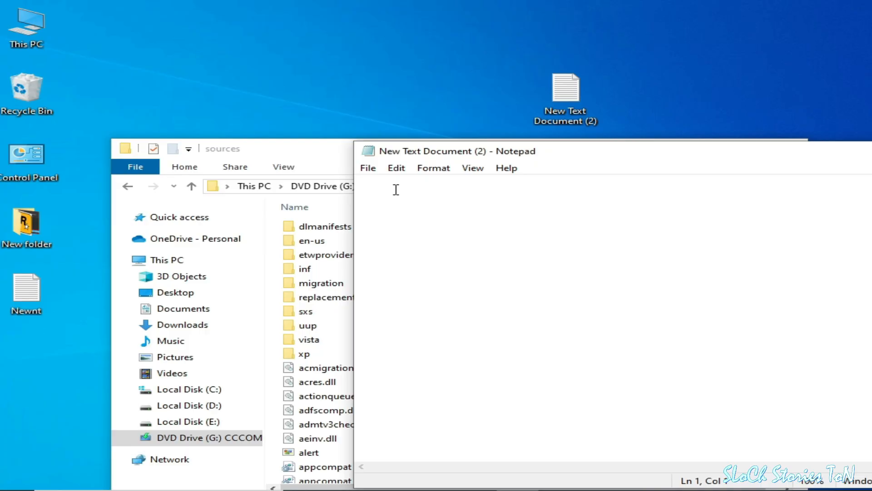
pyautogui.write('G:\\sources')
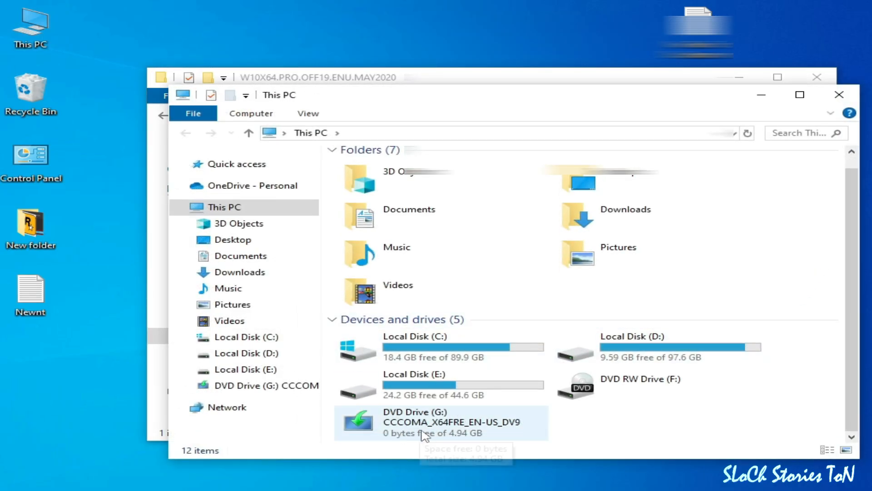
# Step: Open DVD Drive (G:) maximized, bring up the path note, and open the sources folder
pyautogui.doubleClick(419, 422)
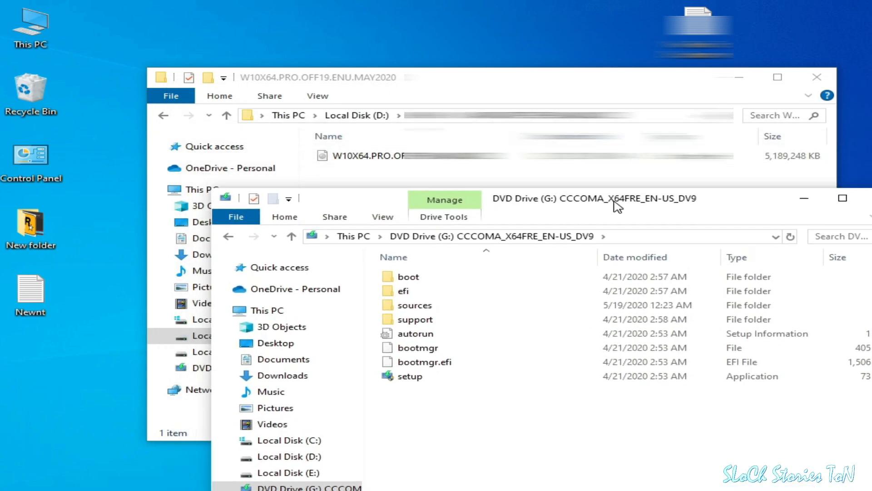
pyautogui.doubleClick(414, 305)
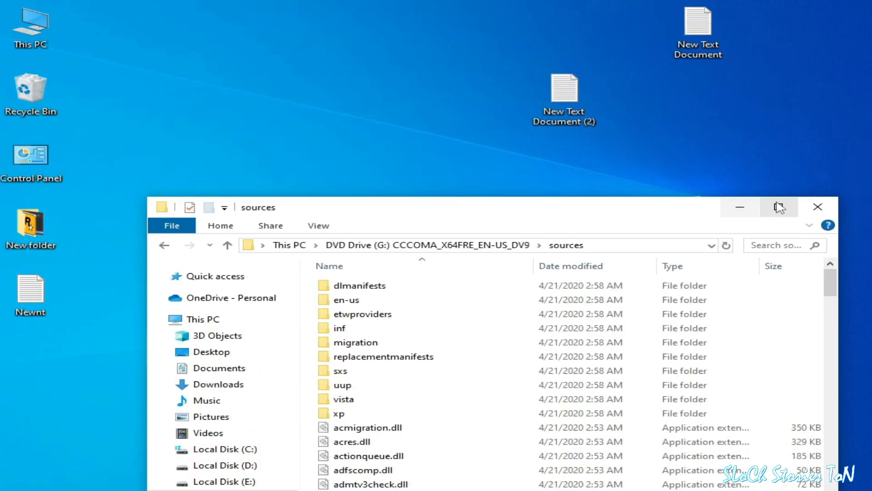
pyautogui.doubleClick(565, 88)
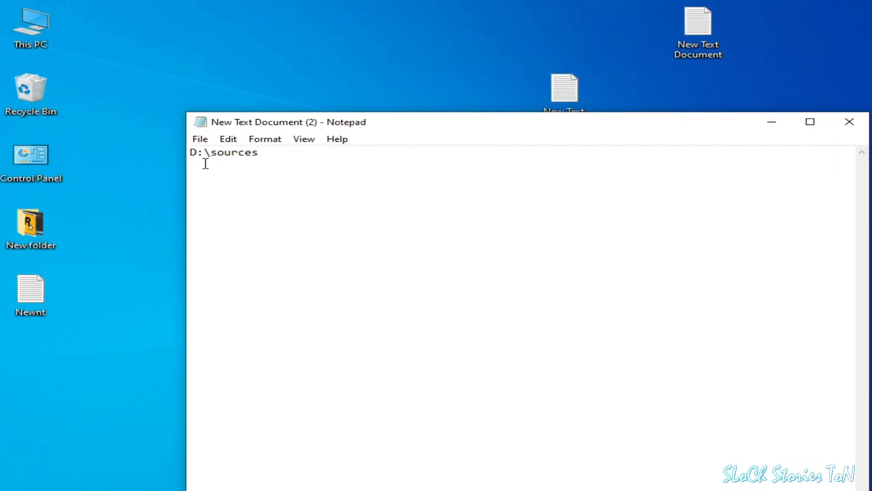
pyautogui.moveTo(595, 139)
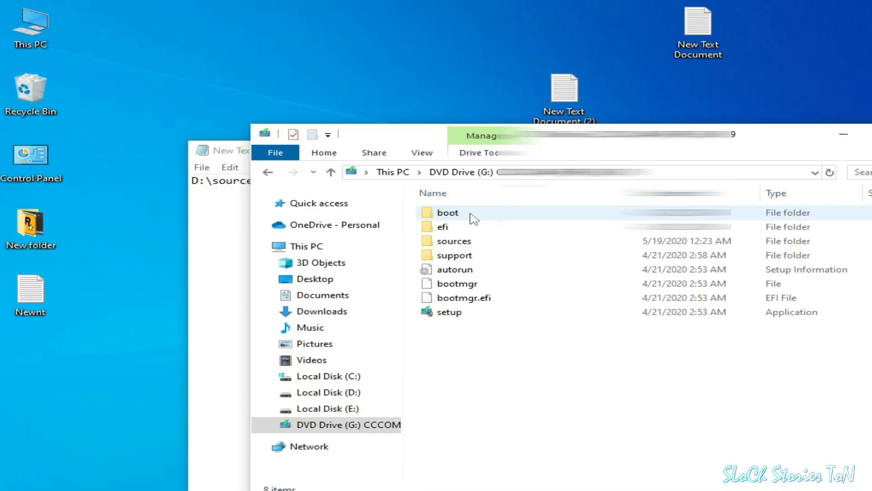
pyautogui.doubleClick(454, 241)
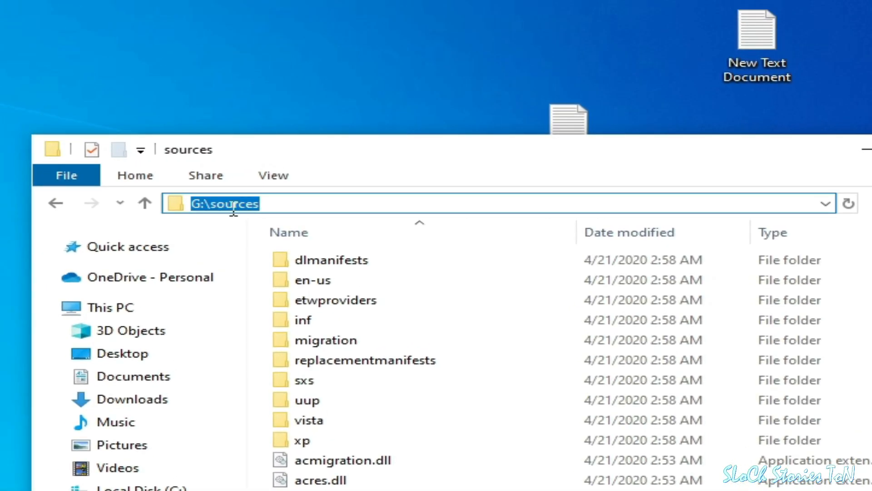
pyautogui.moveTo(547, 163)
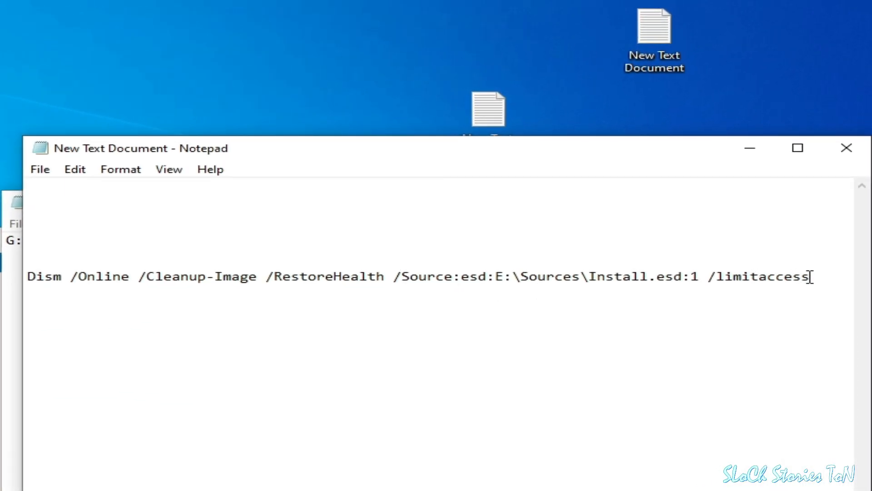
# Step: Copy G:\sources from the note and change the Dism source drive letter from E to G
pyautogui.moveTo(78, 276); pyautogui.dragTo(810, 276)
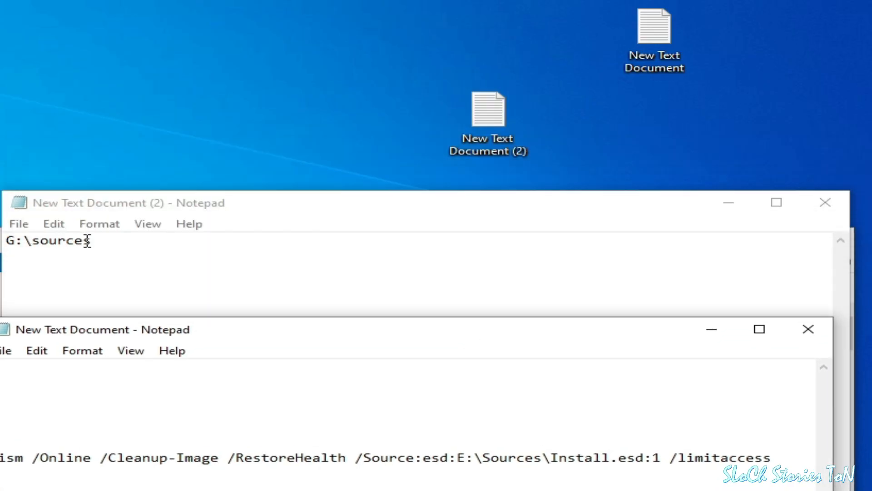
pyautogui.rightClick(45, 240)
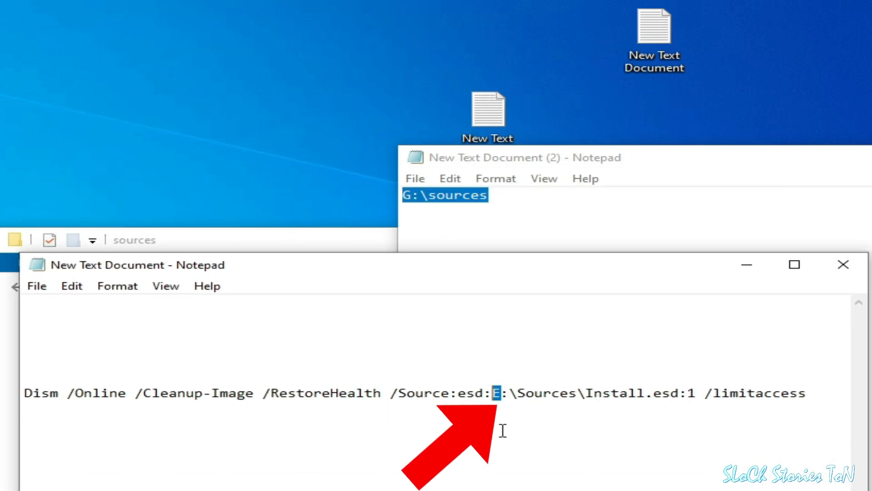
pyautogui.write('G')
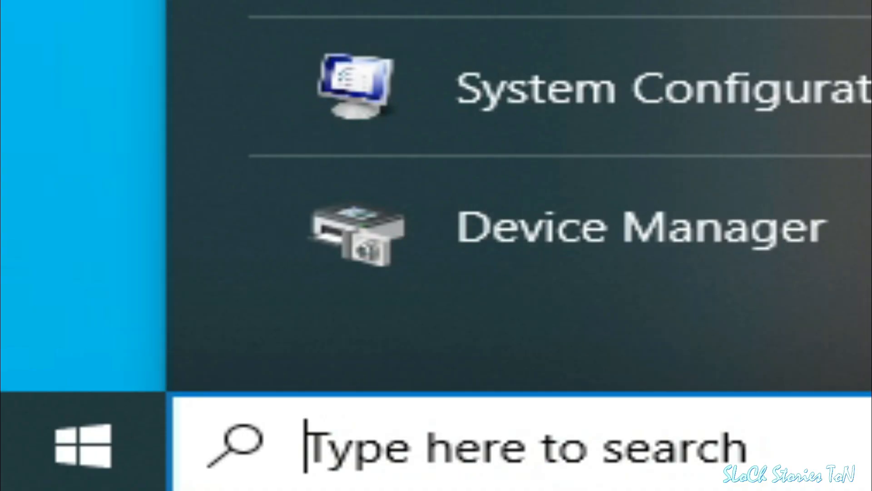
# Step: Search 'powershell' and run Windows PowerShell as administrator
pyautogui.write('powershell')
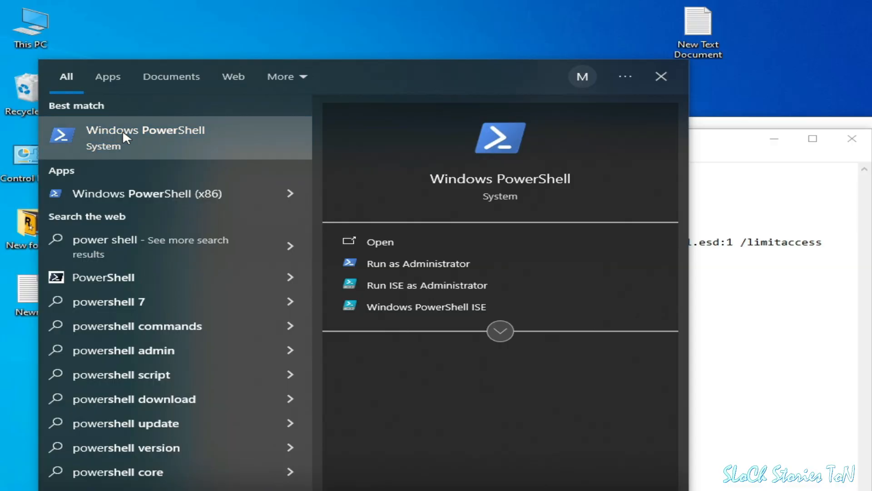
pyautogui.rightClick(127, 136)
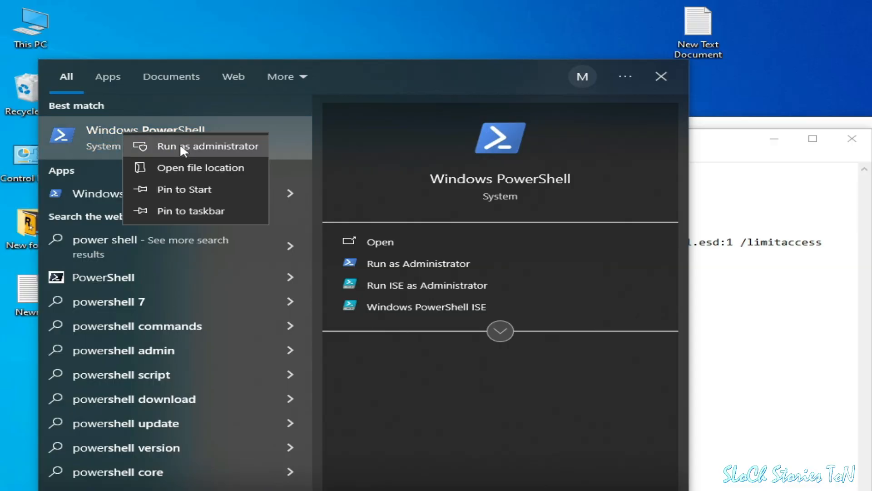
pyautogui.click(207, 146)
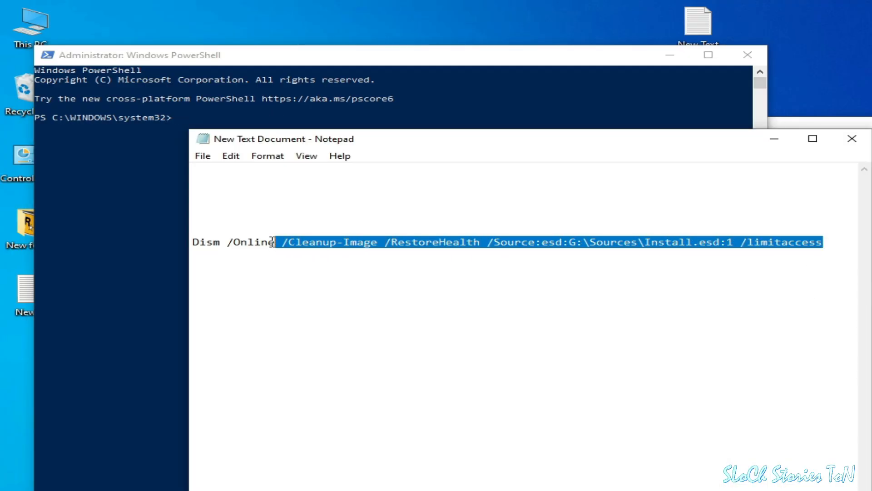
# Step: Paste the G-drive DISM RestoreHealth command into the admin PowerShell prompt
pyautogui.rightClick(242, 242)
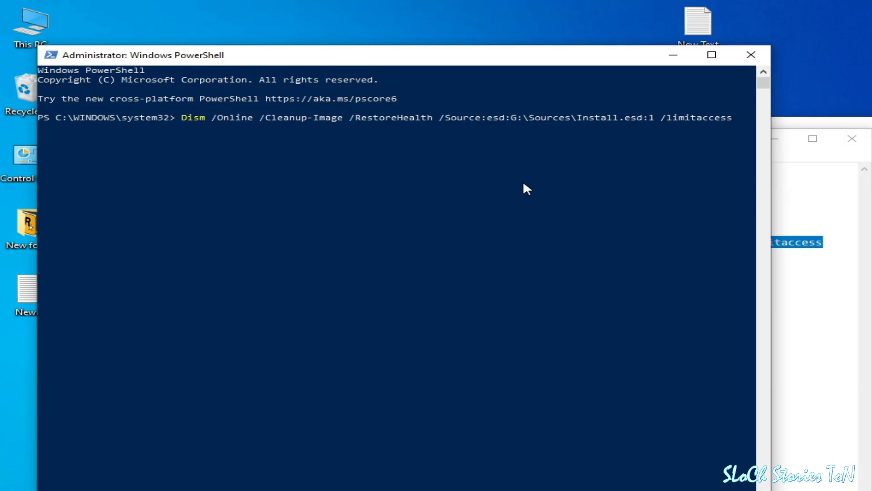
pyautogui.click(750, 55)
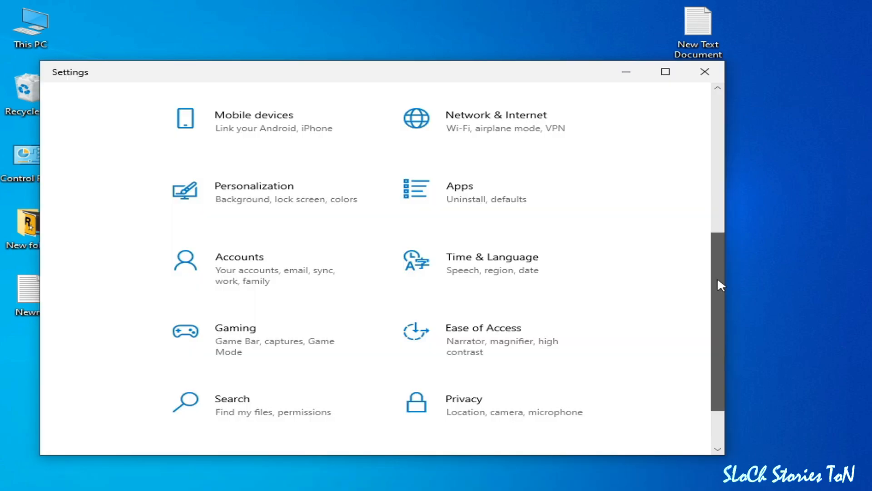
# Step: Start Reset this PC from Update & Security > Recovery
pyautogui.scroll(-3)
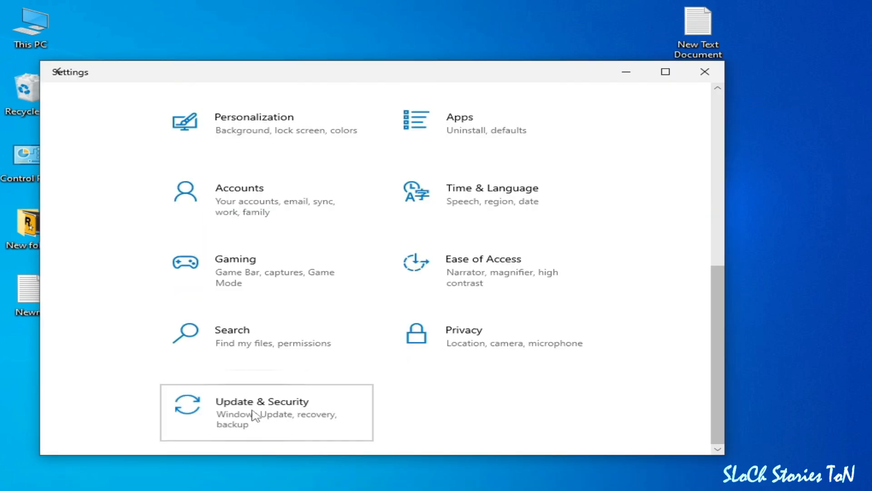
pyautogui.click(266, 411)
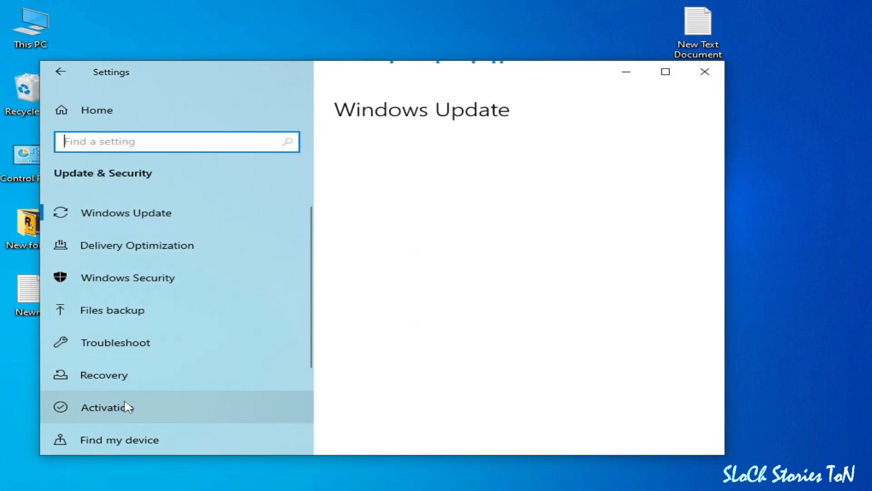
pyautogui.click(104, 375)
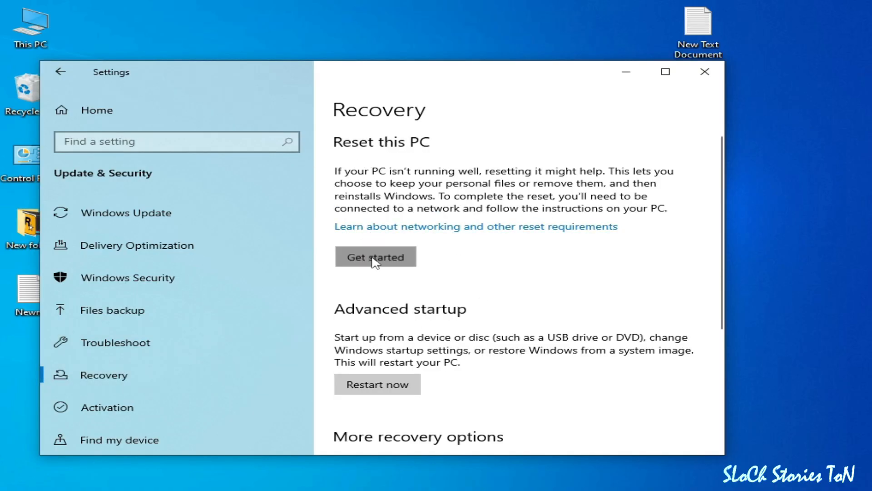
pyautogui.click(376, 257)
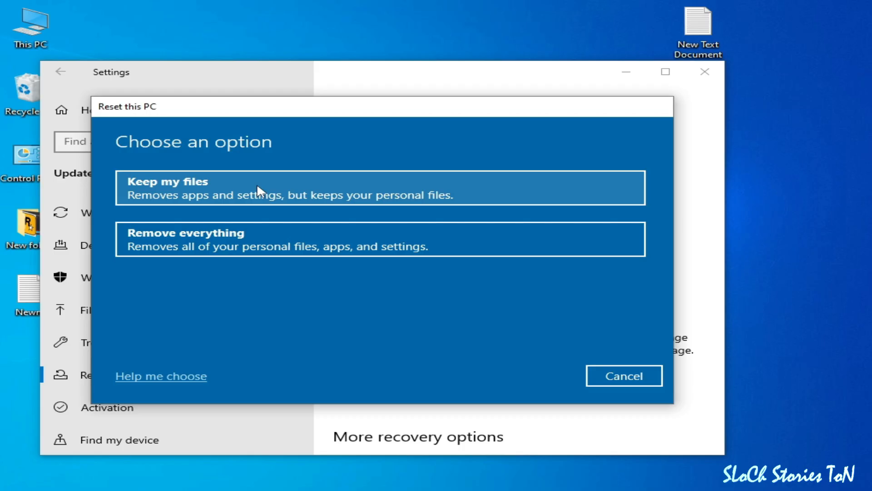
pyautogui.moveTo(285, 192)
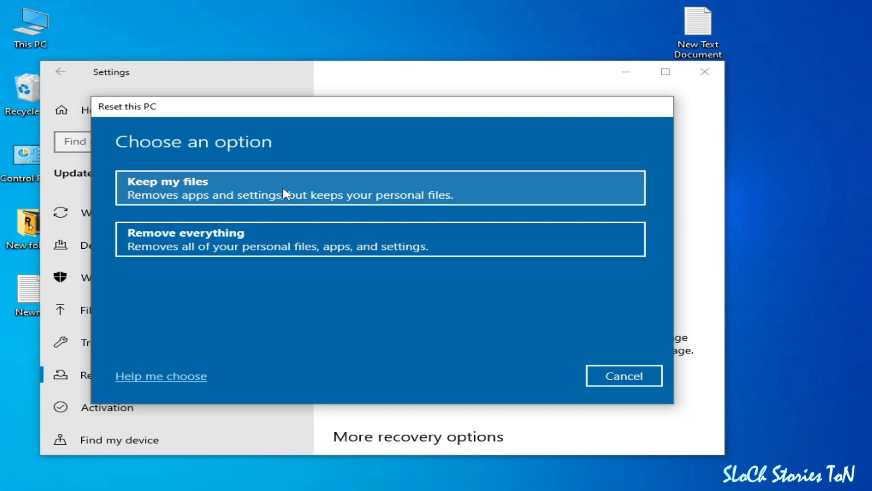